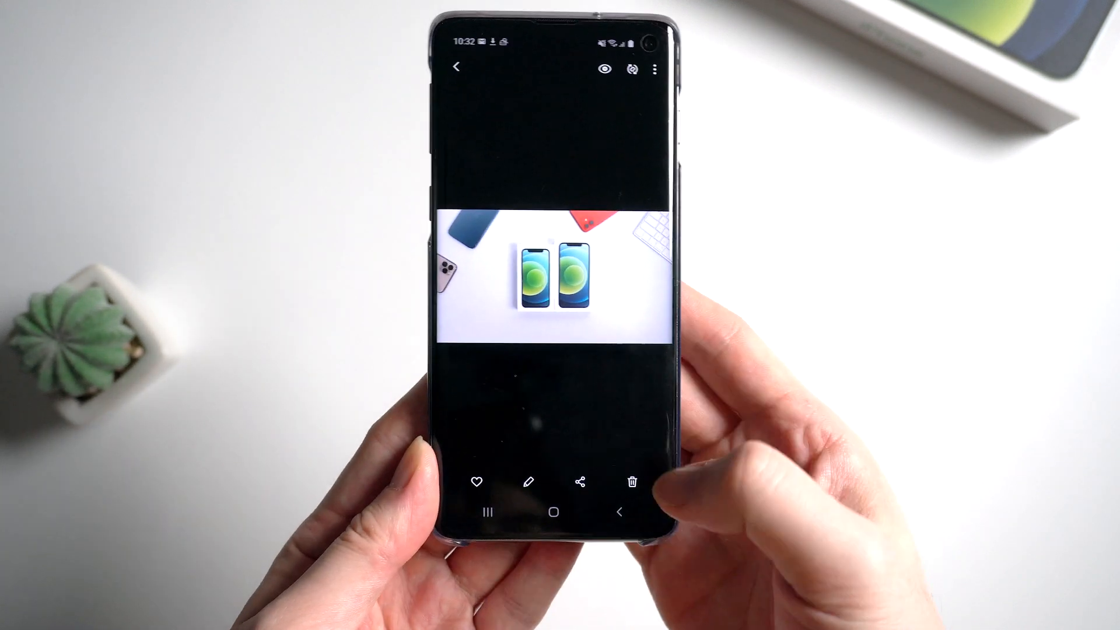
Step: Move the photo of the two iPhone boxes to the Recycle bin and return to the pictures grid
{"action": "left_click", "coordinate": [635, 482]}
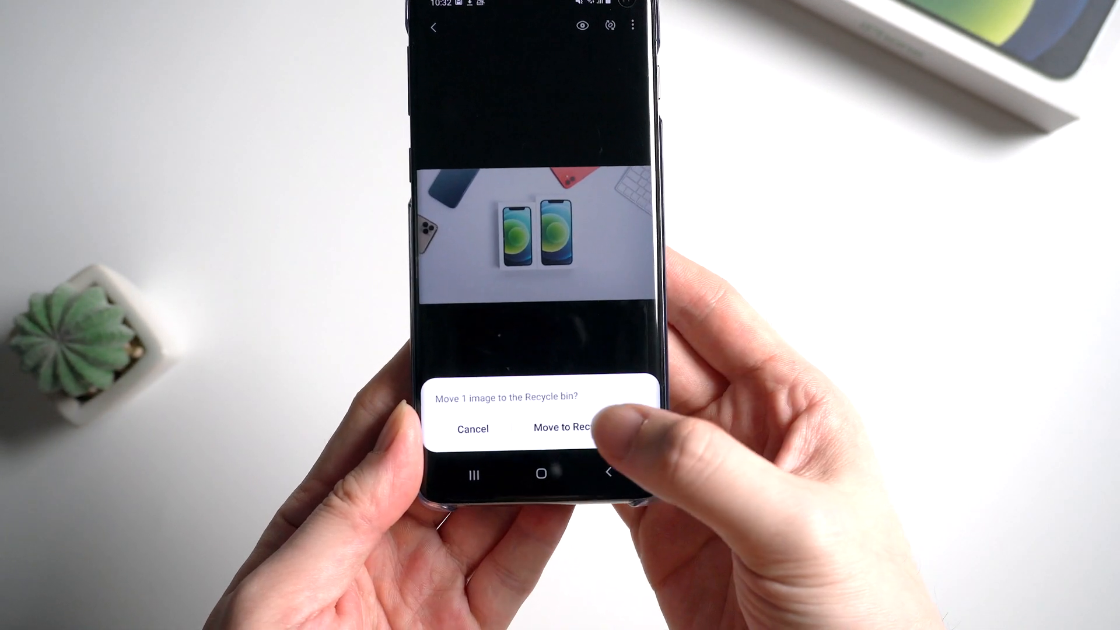
{"action": "left_click", "coordinate": [560, 430]}
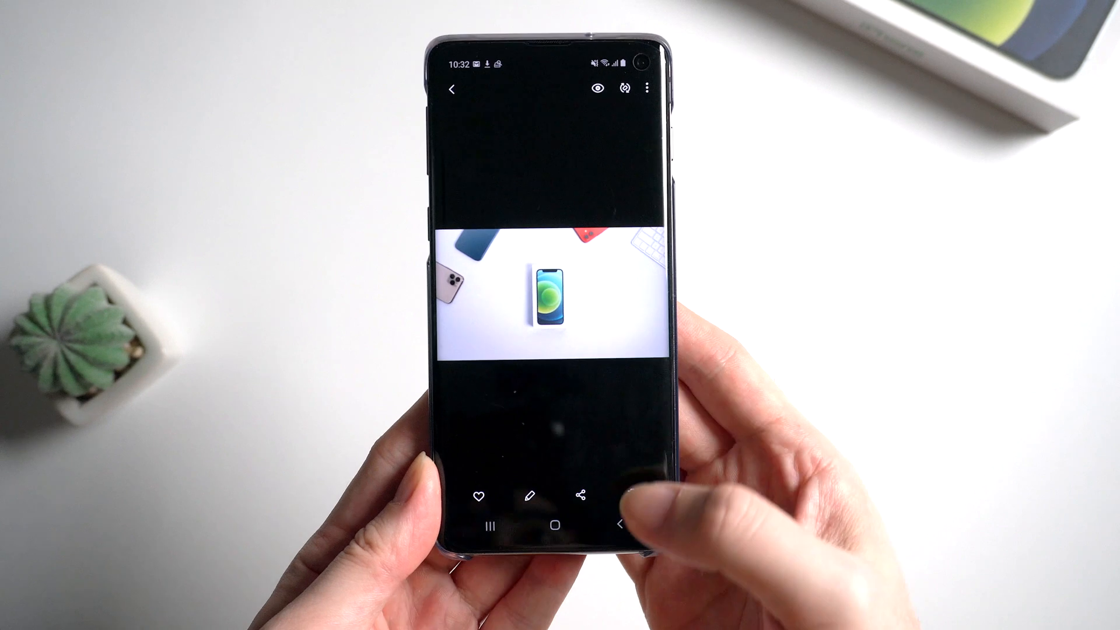
{"action": "left_click", "coordinate": [450, 89]}
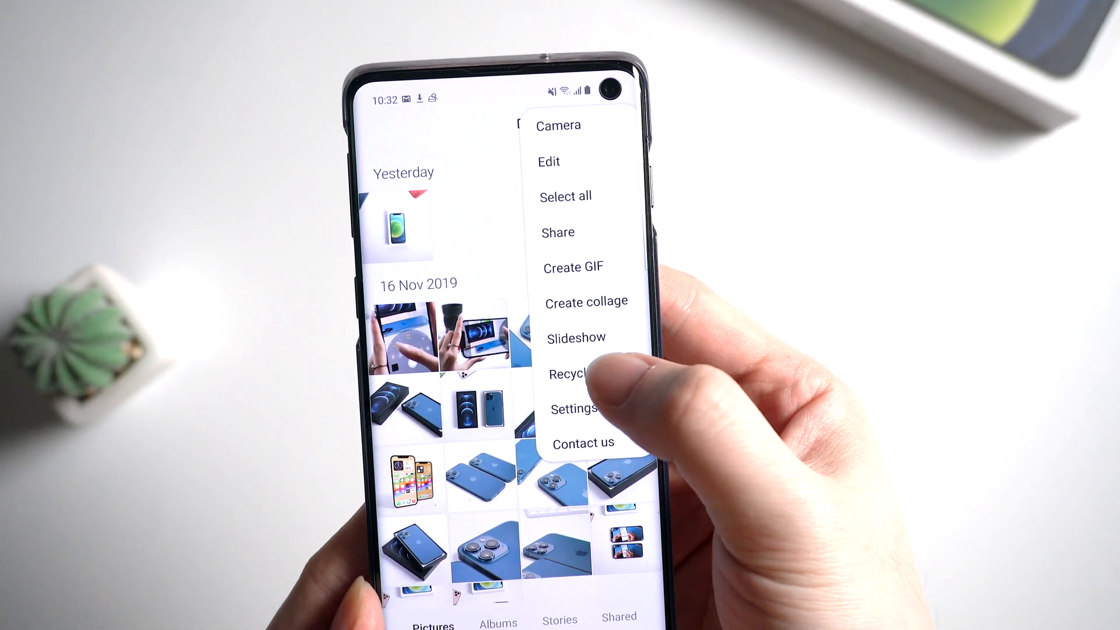
Step: Go to the Recycle bin from the menu, where the deleted image awaits restore
{"action": "left_click", "coordinate": [568, 373]}
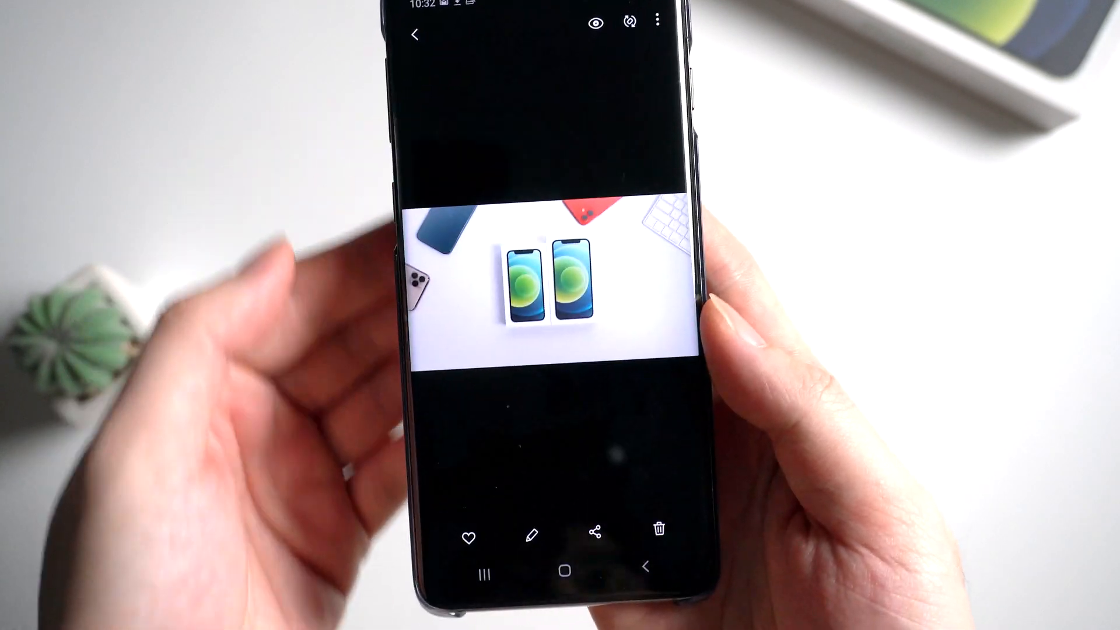
{"action": "left_click", "coordinate": [661, 529]}
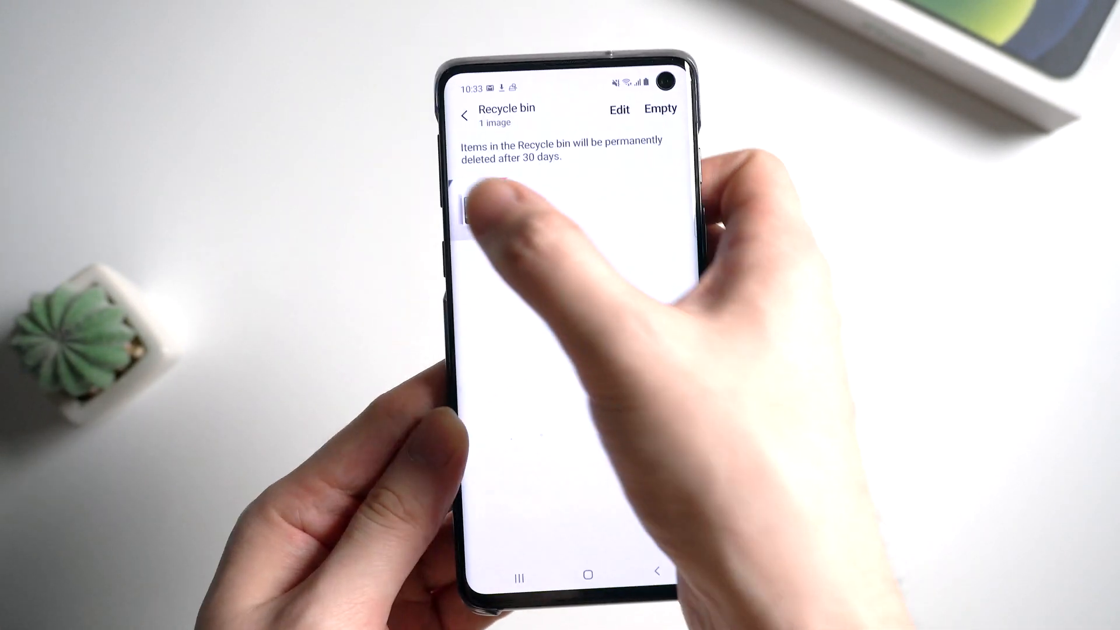
Step: View the deleted iPhone-box image inside the Recycle bin
{"action": "left_click", "coordinate": [469, 215]}
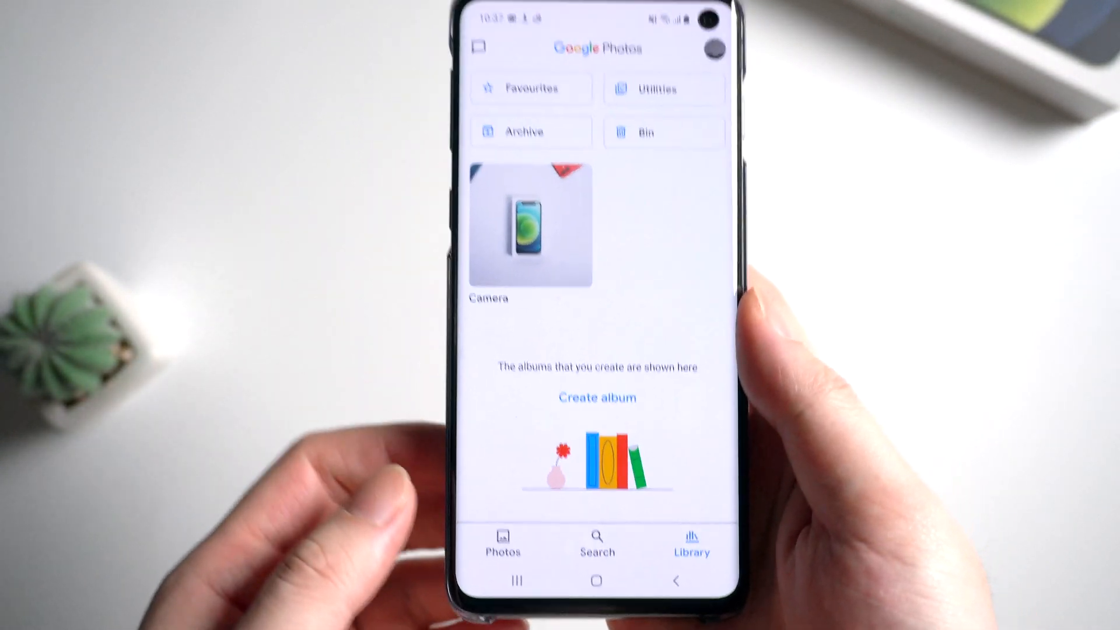
Step: From the Camera album, download the iPhone-box photo 2.jpg back to the device
{"action": "left_click", "coordinate": [710, 51]}
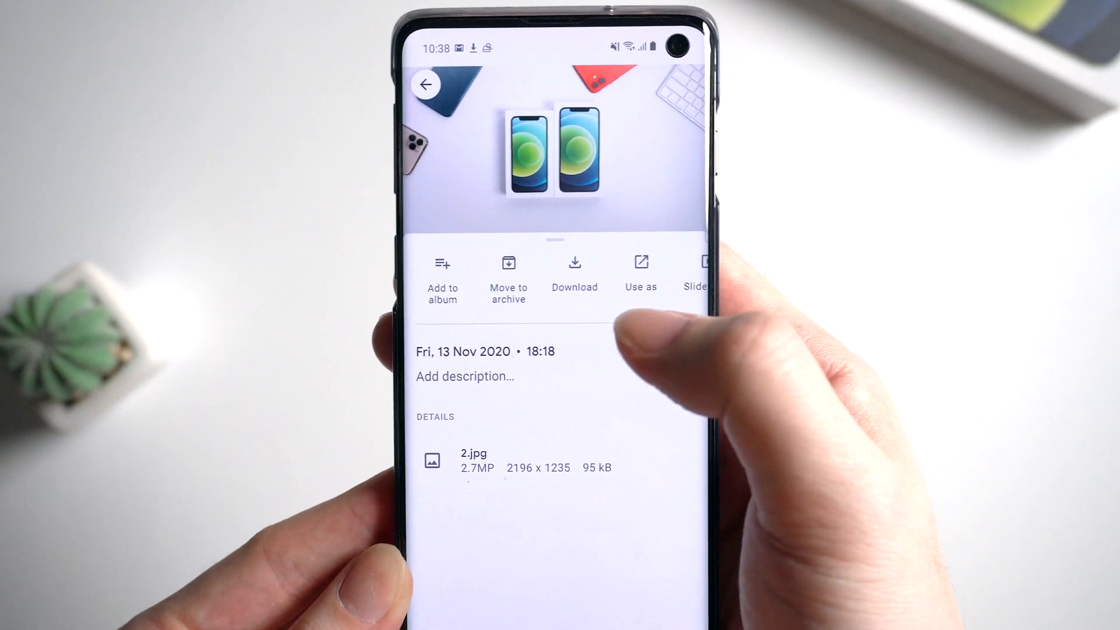
{"action": "left_click", "coordinate": [575, 271]}
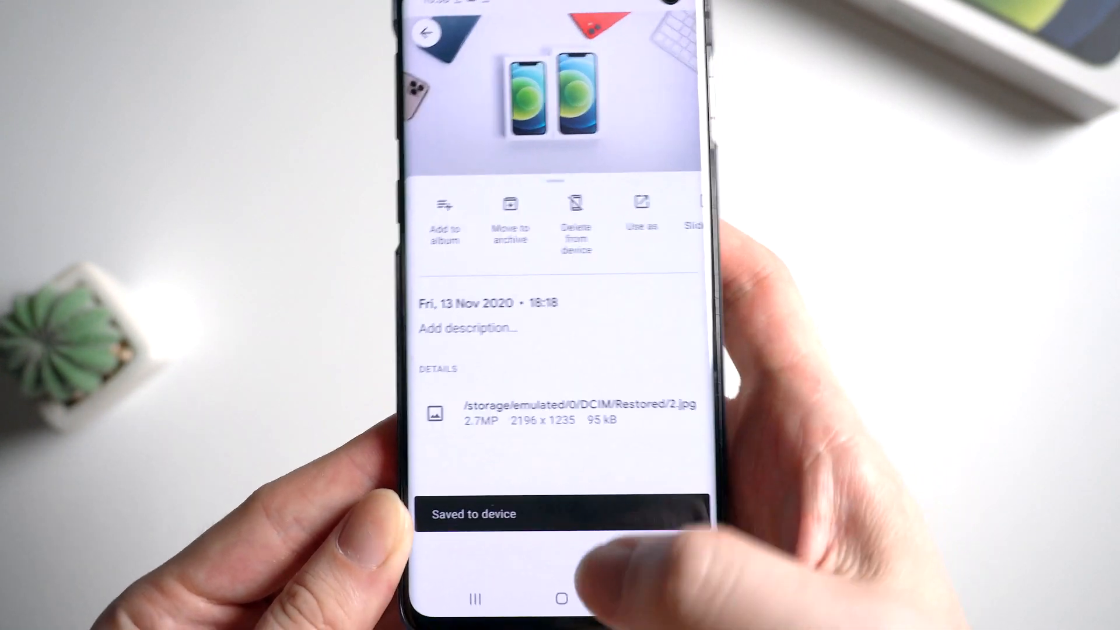
Step: Return home and launch Gallery to see the restored photo under Today
{"action": "left_click", "coordinate": [562, 598]}
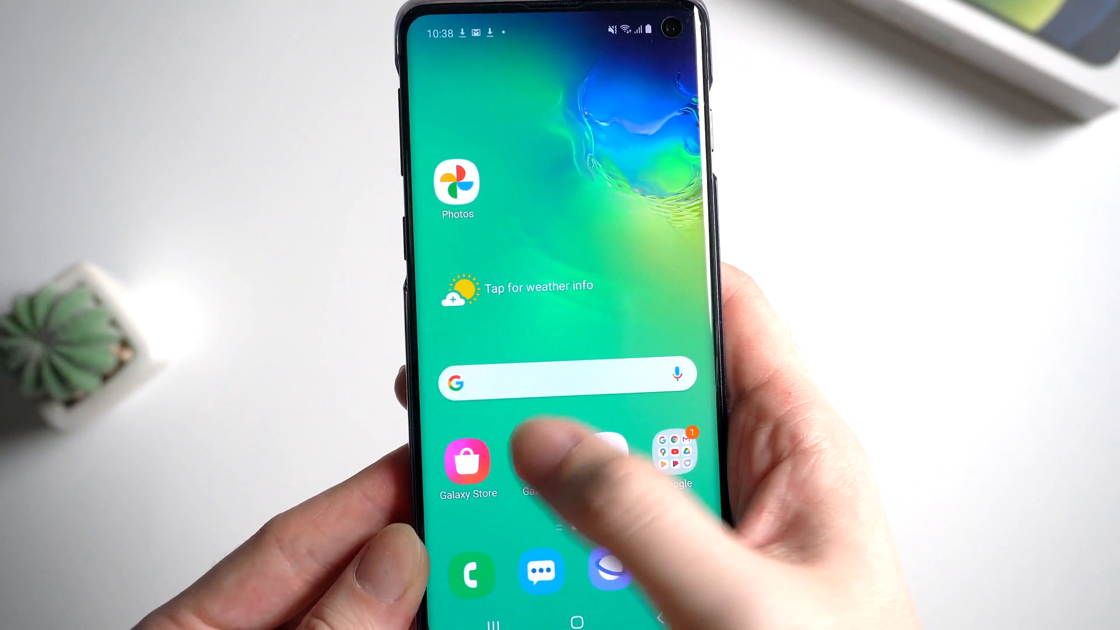
{"action": "left_click", "coordinate": [458, 186]}
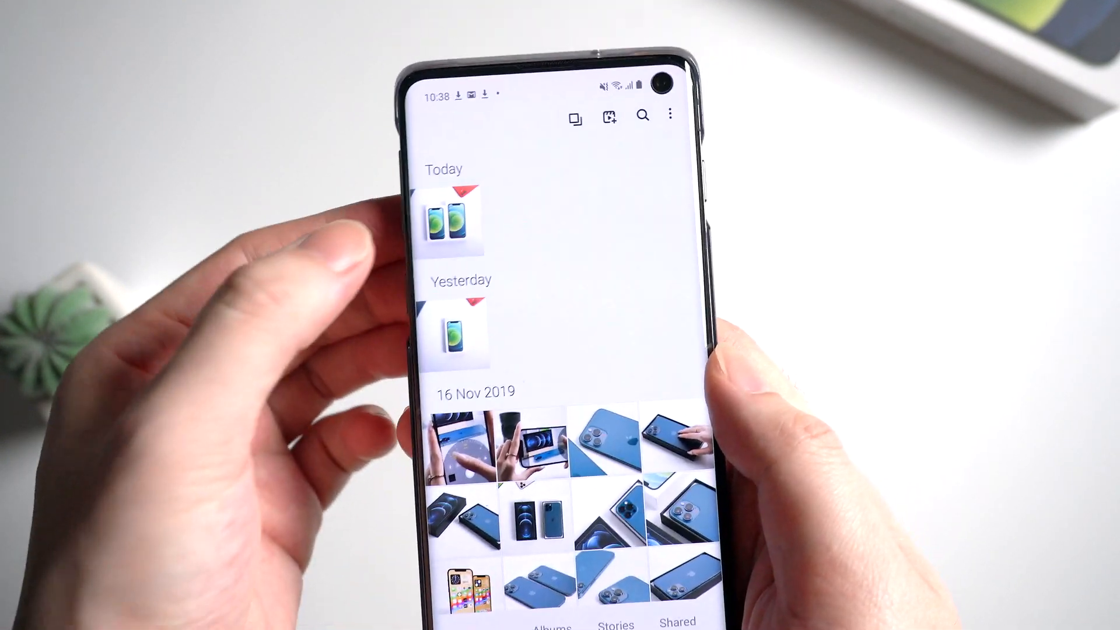